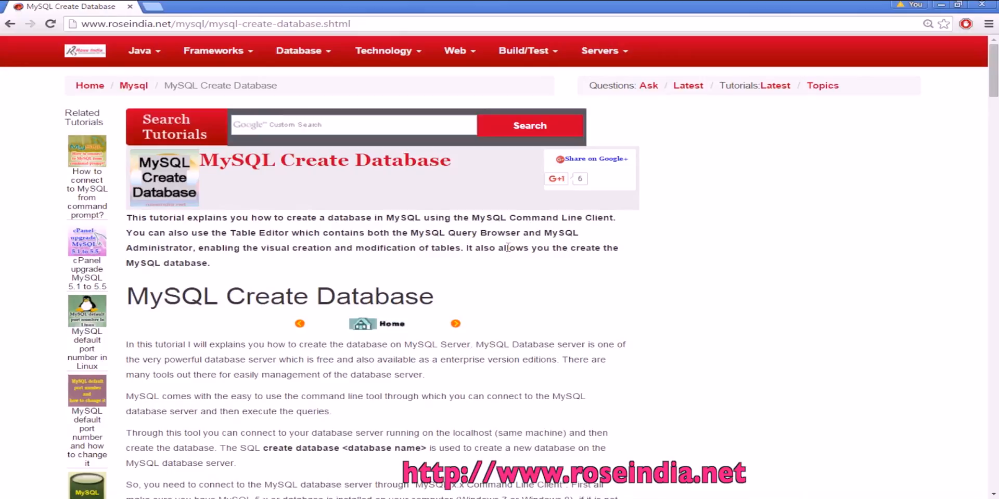
# Scroll the RoseIndia tutorial down to its Step 1 and Step 2 instructions
pyautogui.scroll(-3)
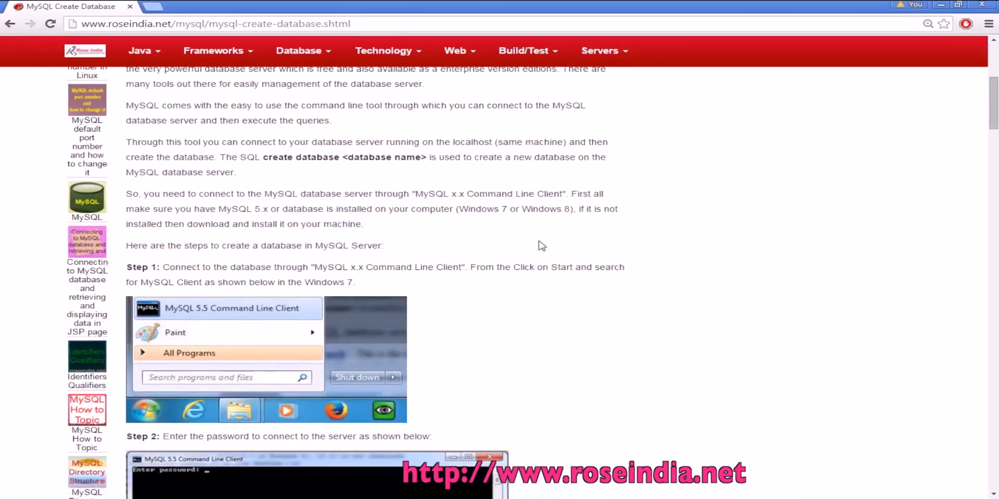
pyautogui.moveTo(225, 315)
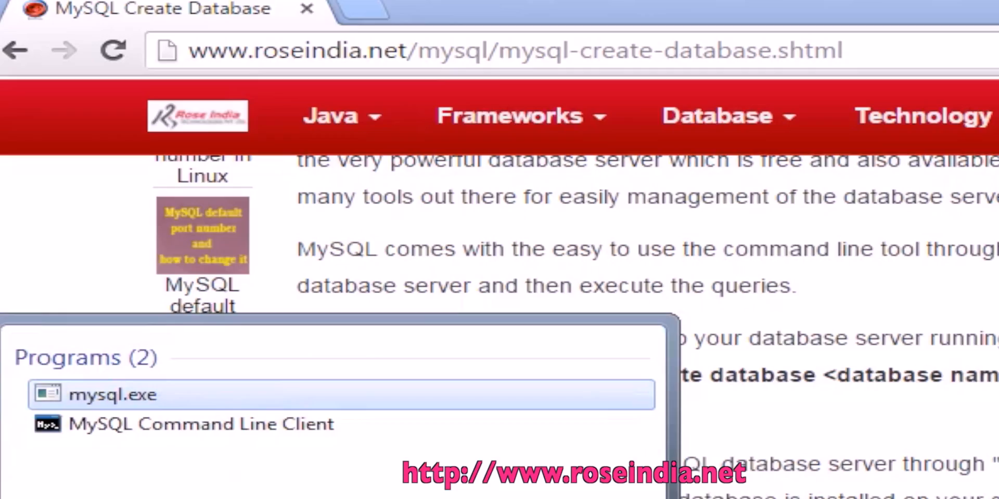
pyautogui.moveTo(242, 425)
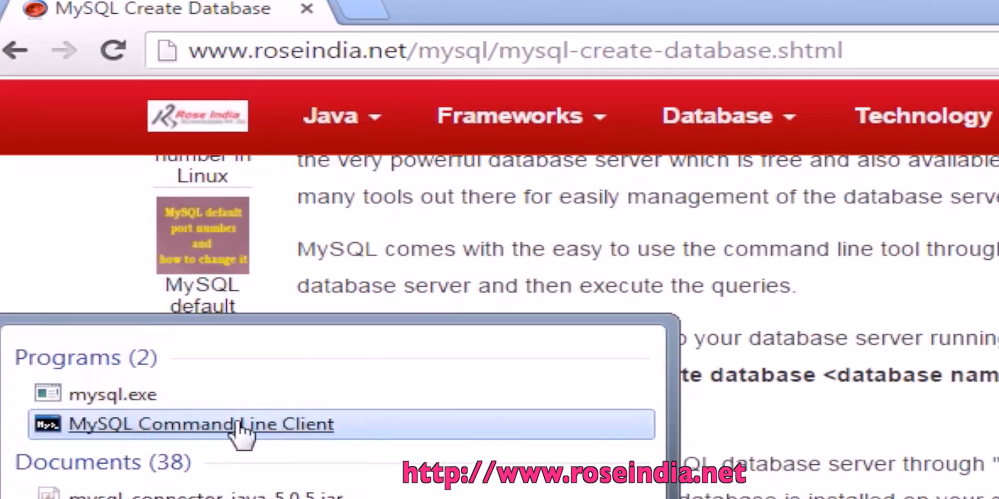
# Launch MySQL Command Line Client from the Start menu search results
pyautogui.click(201, 425)
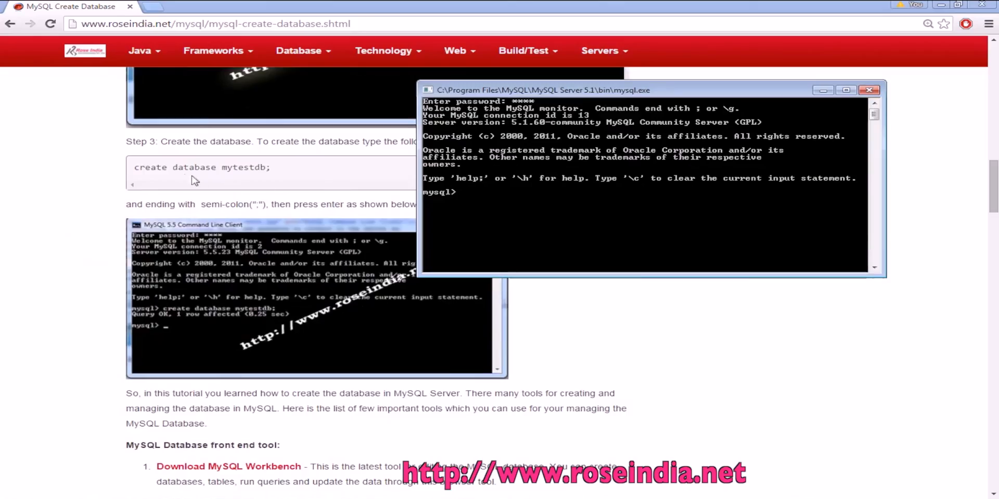
pyautogui.moveTo(510, 196)
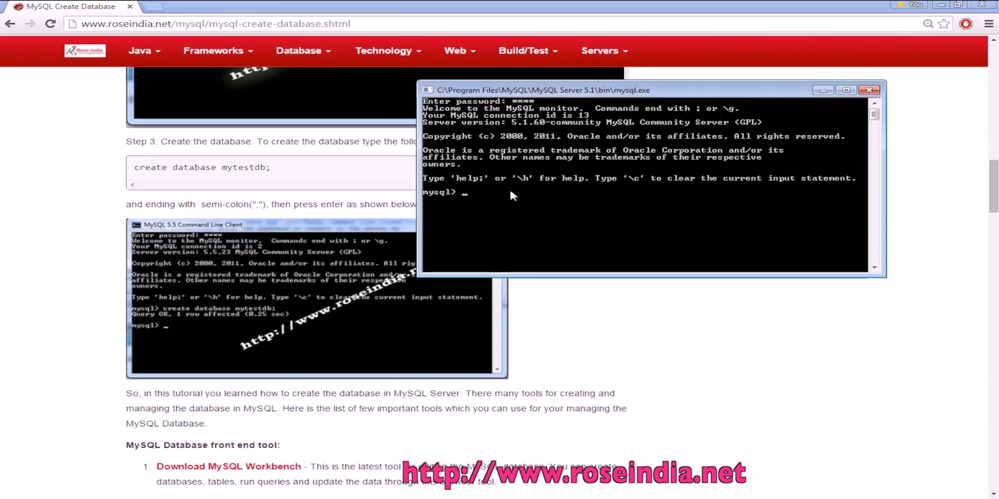
# Create database mytestdb1 after 'create database mytestdb' fails as already existing
pyautogui.write('c')
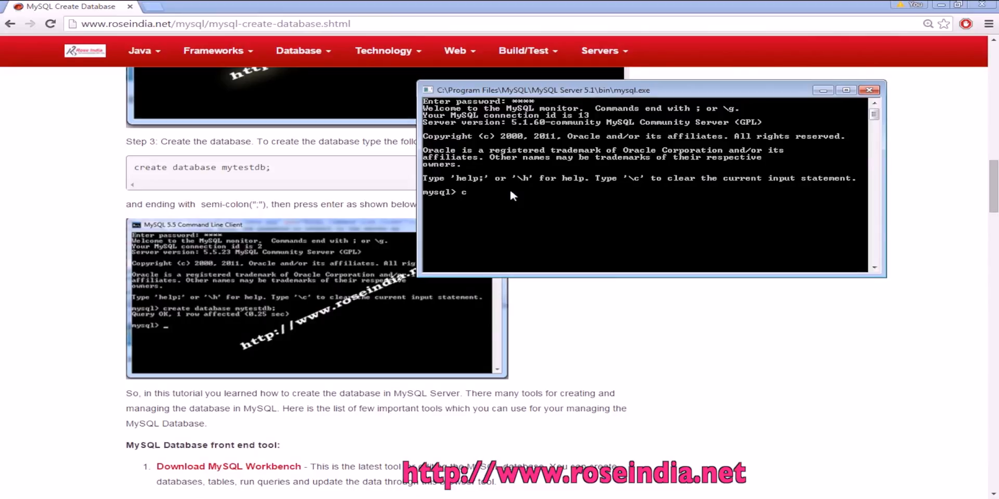
pyautogui.write('reate')
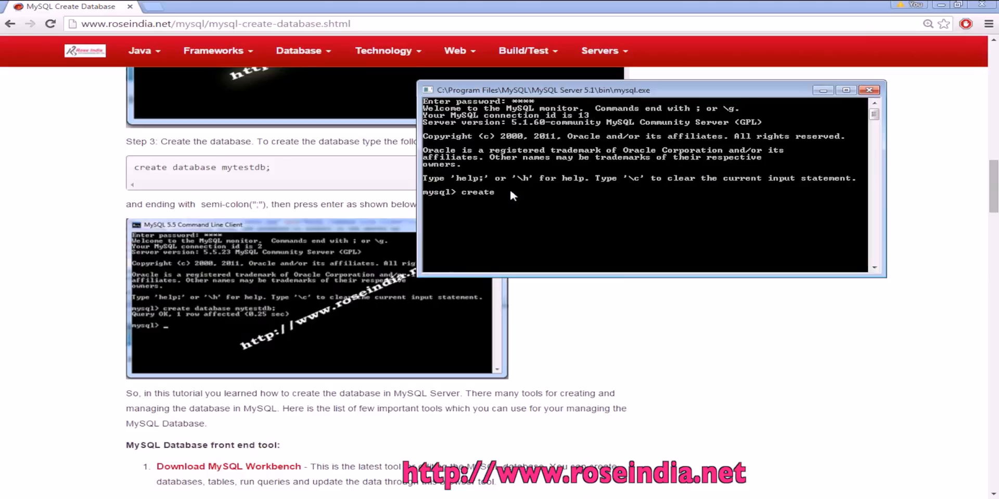
pyautogui.write('database')
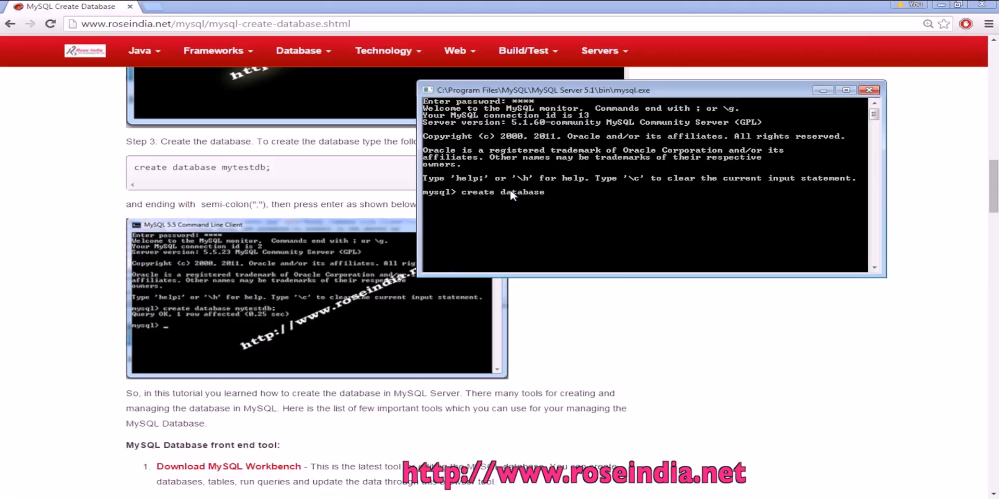
pyautogui.write('mytestdb;')
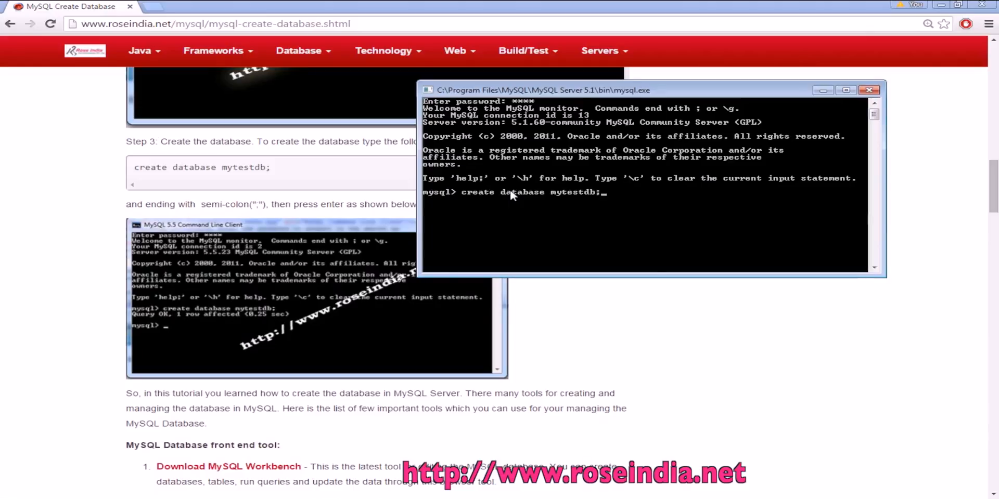
pyautogui.press('Return')
pyautogui.write('create database mytestdb1;')
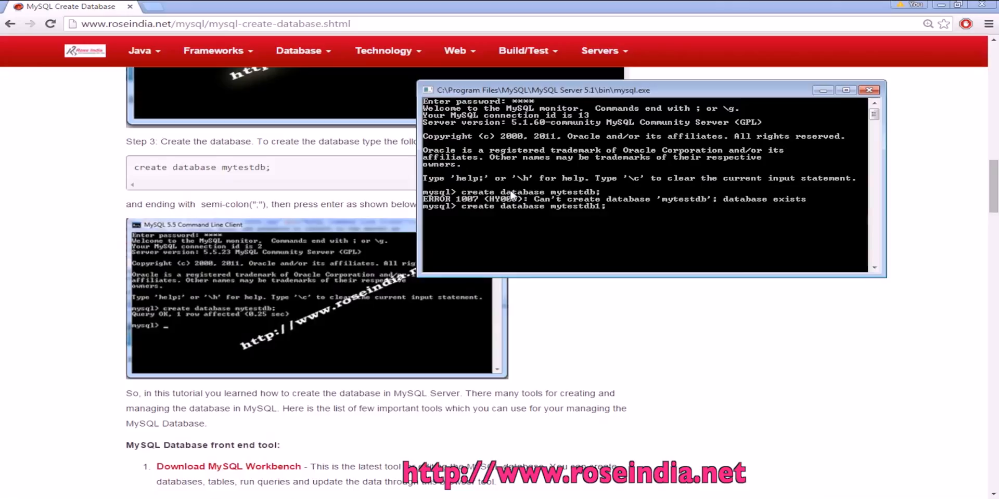
pyautogui.press('Return')
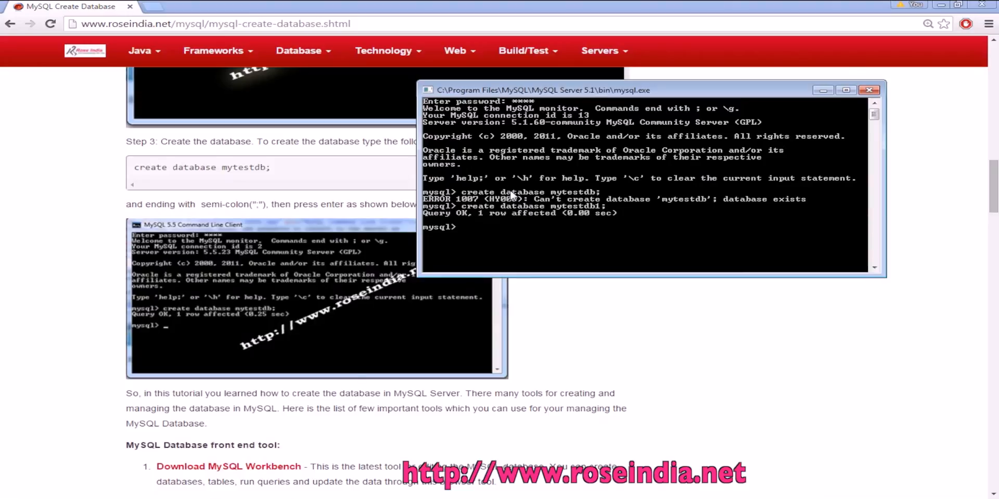
# Connect to mytestdb1 as current database, retrying after an Unknown database error
pyautogui.write('ci')
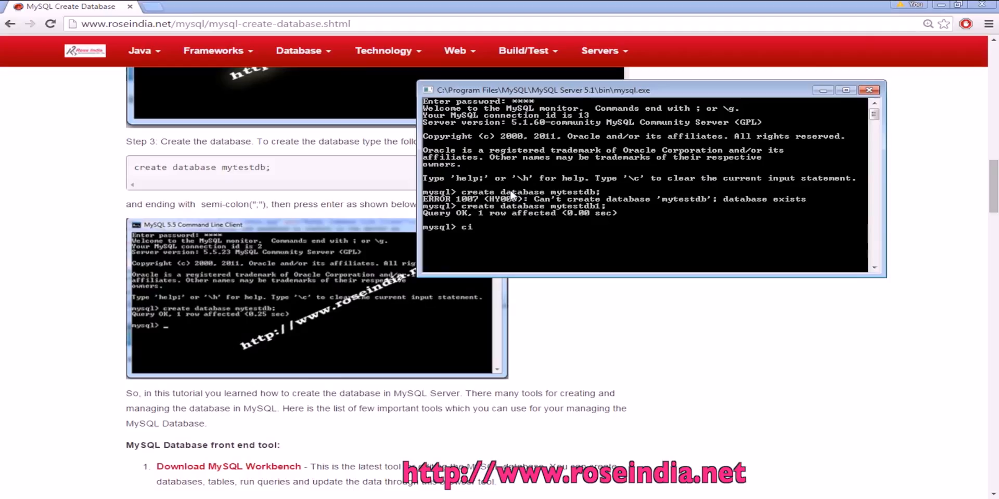
pyautogui.write('onnect mysq')
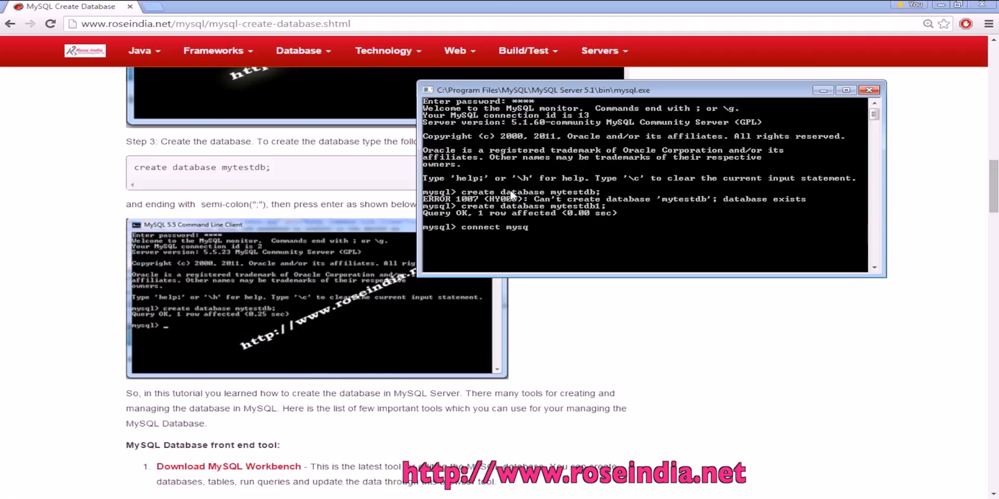
pyautogui.write('testdb')
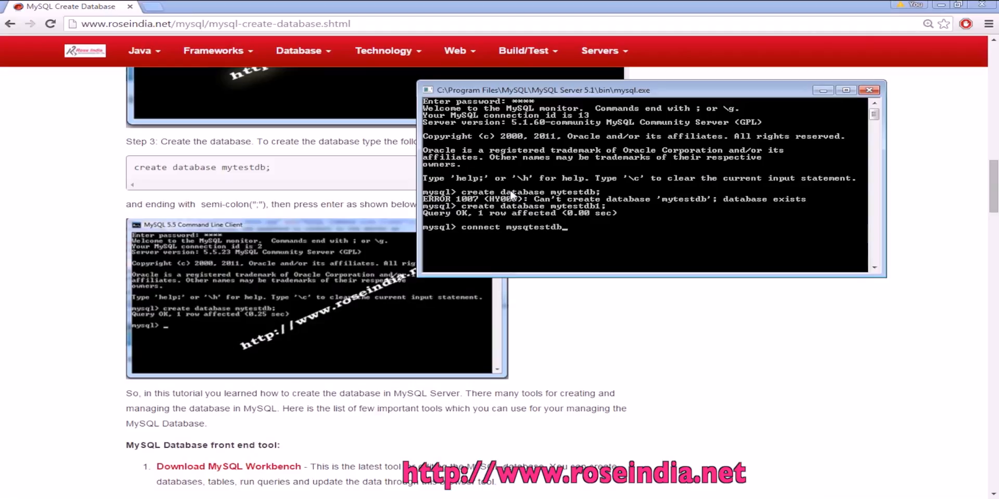
pyautogui.press('Return')
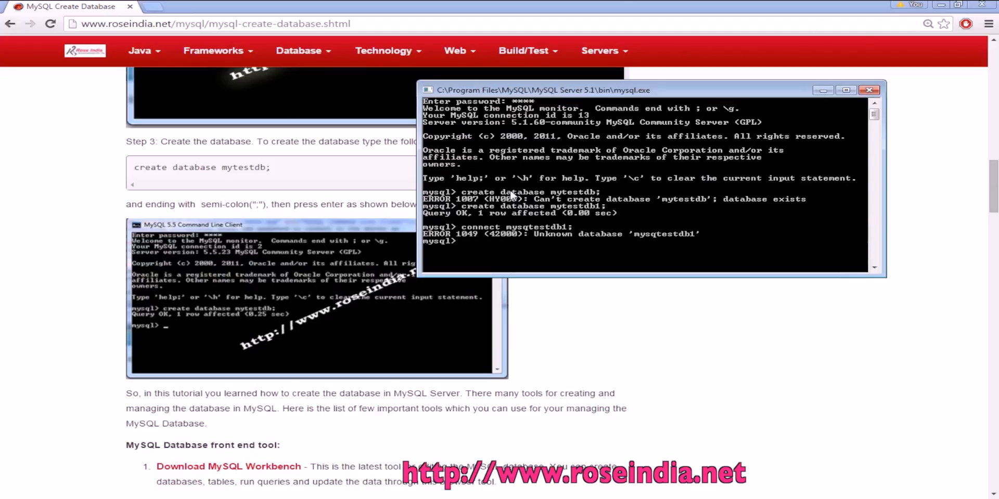
pyautogui.write('connect mytestdb')
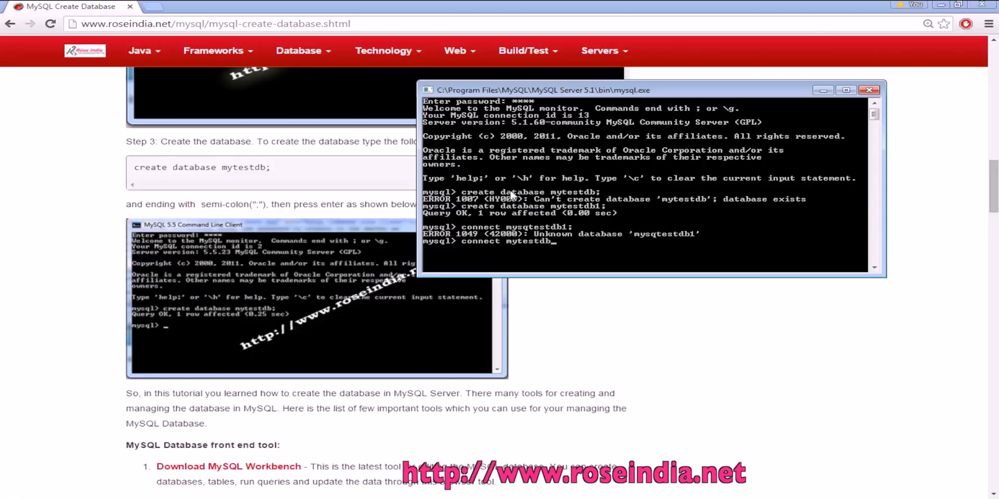
pyautogui.press('Return')
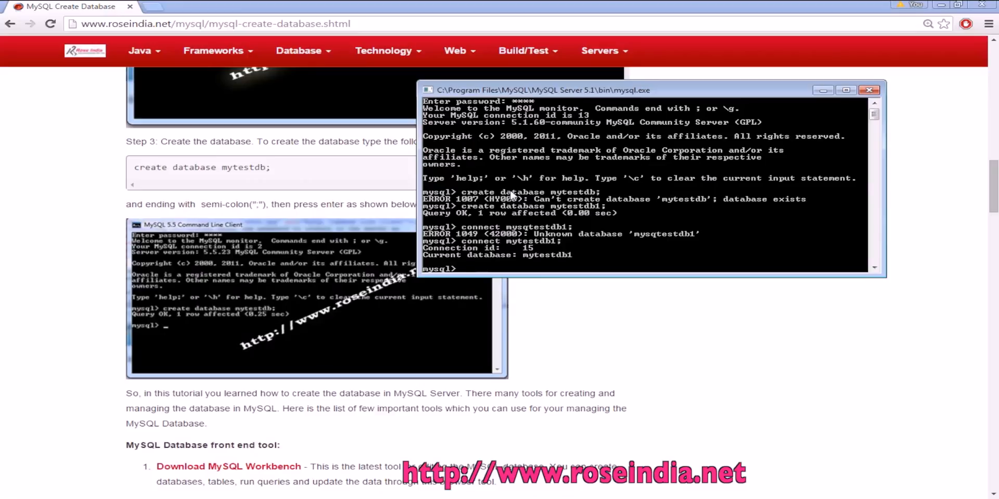
# Scroll back to the tutorial's top, highlighting the create database explanation sentence
pyautogui.scroll(3)
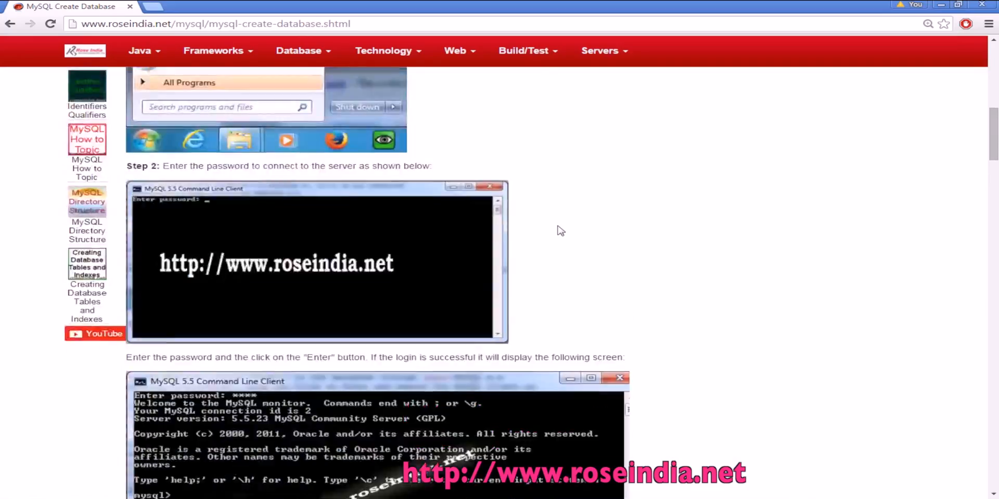
pyautogui.scroll(3)
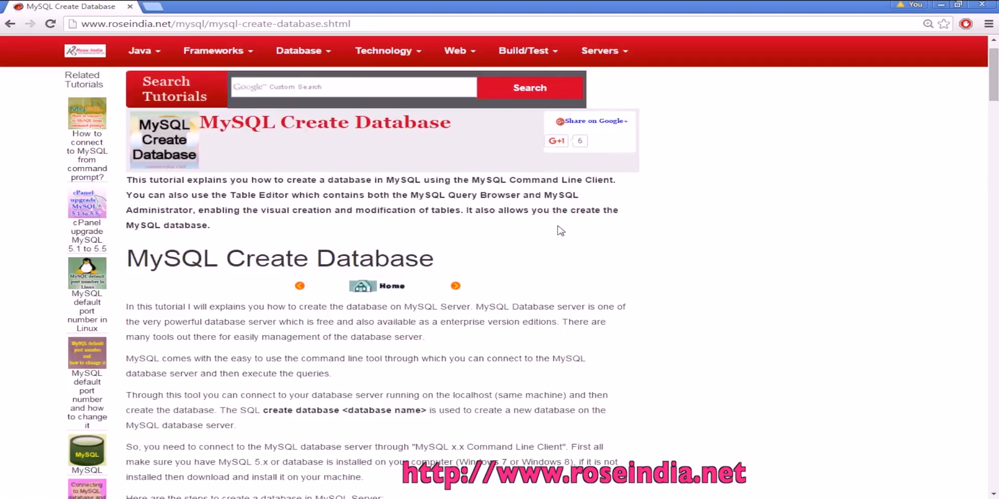
pyautogui.scroll(-3)
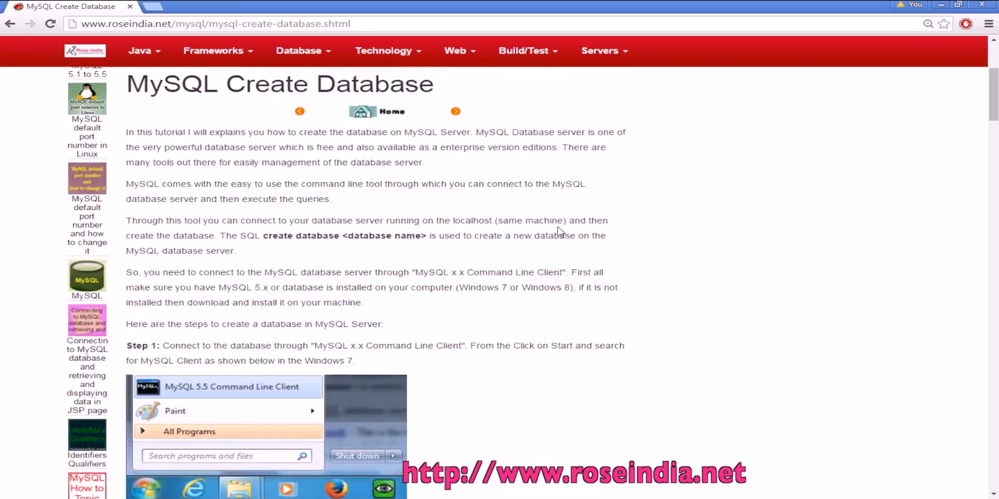
pyautogui.moveTo(262, 235); pyautogui.dragTo(236, 251)
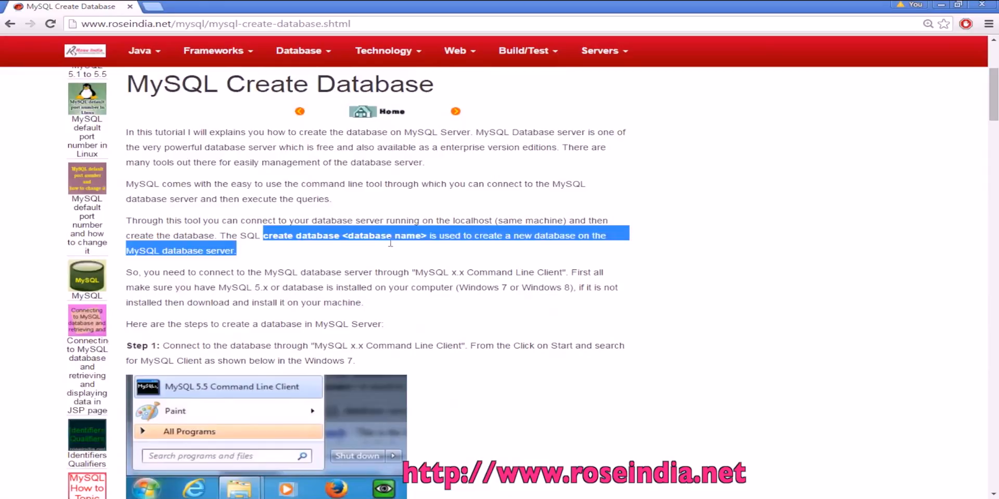
pyautogui.scroll(3)
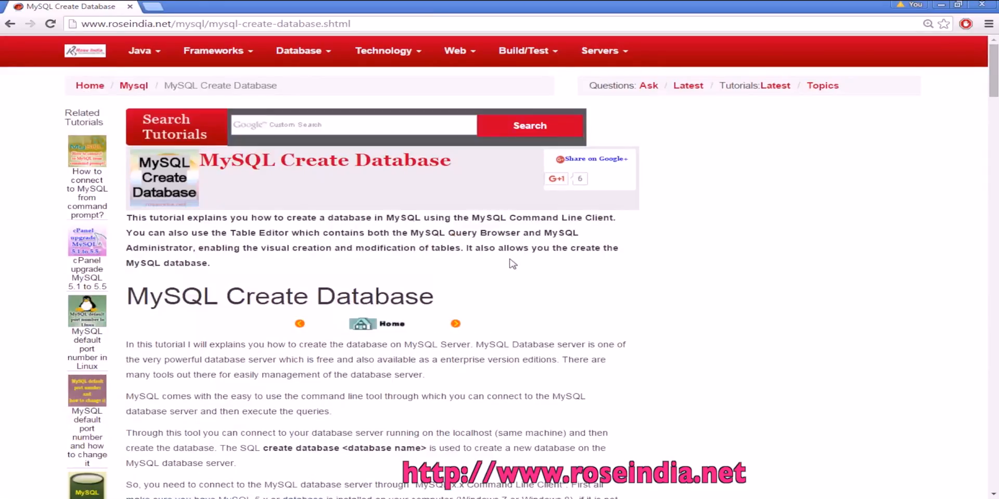
pyautogui.moveTo(252, 109)
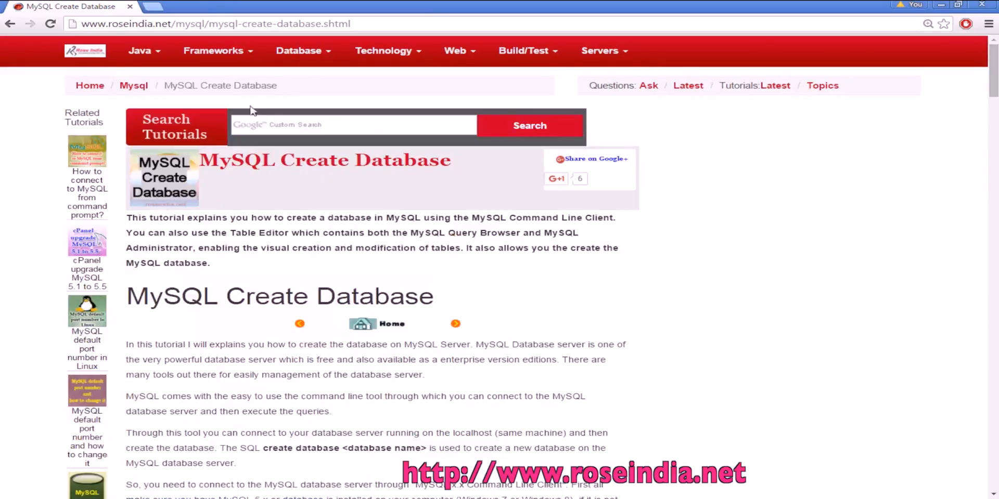
pyautogui.moveTo(324, 231)
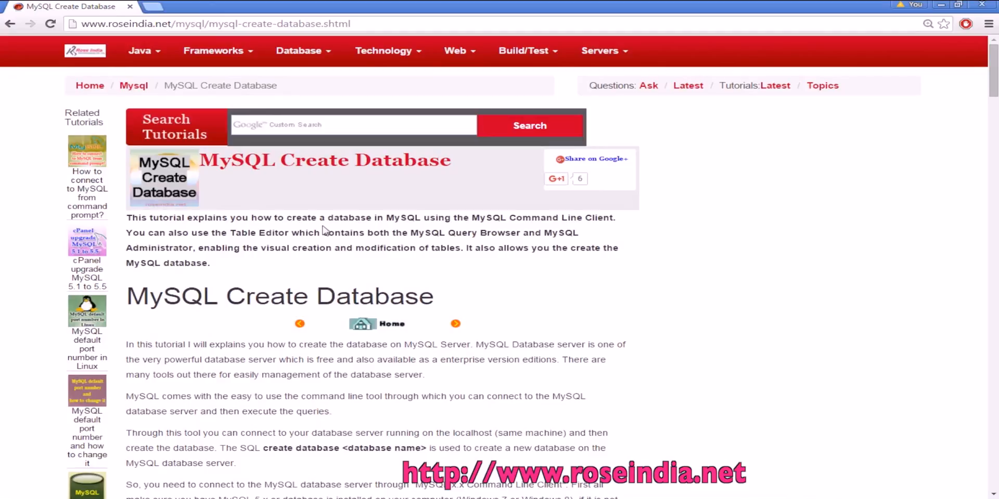
pyautogui.moveTo(444, 233)
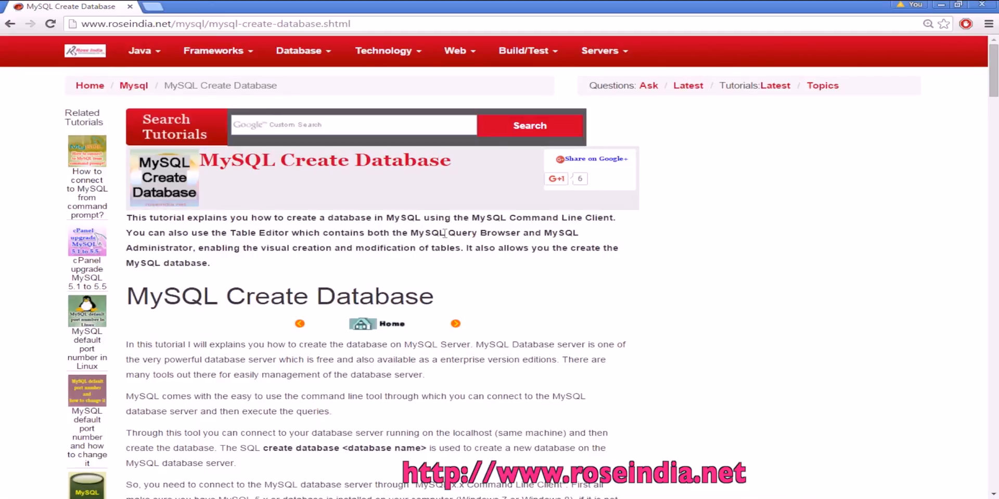